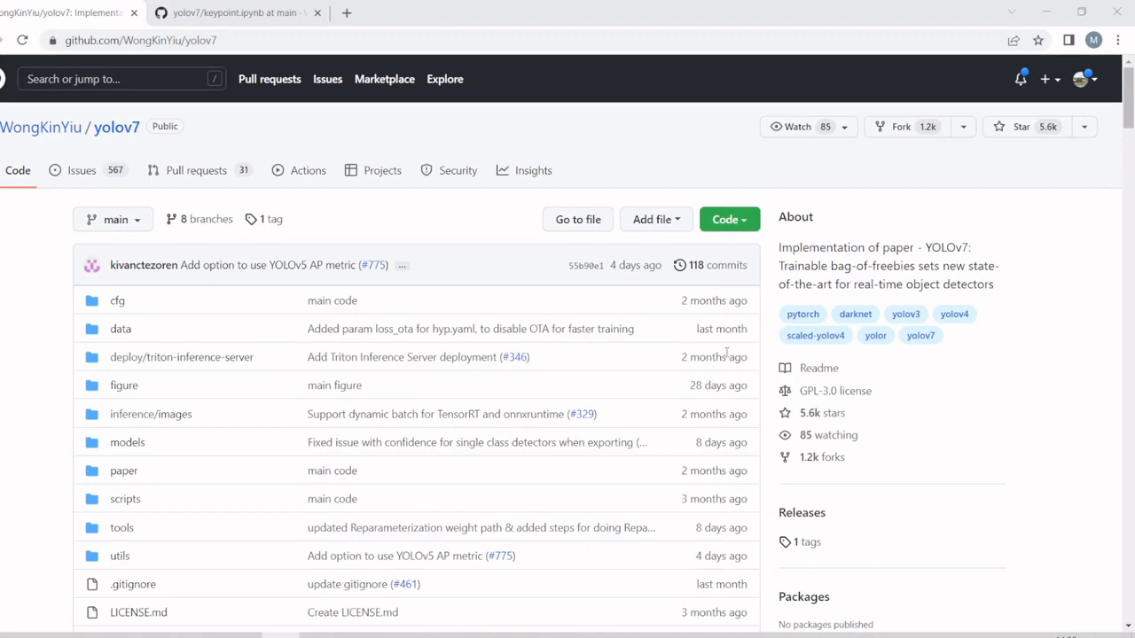
{"action": "mouse_move", "coordinate": [213, 376]}
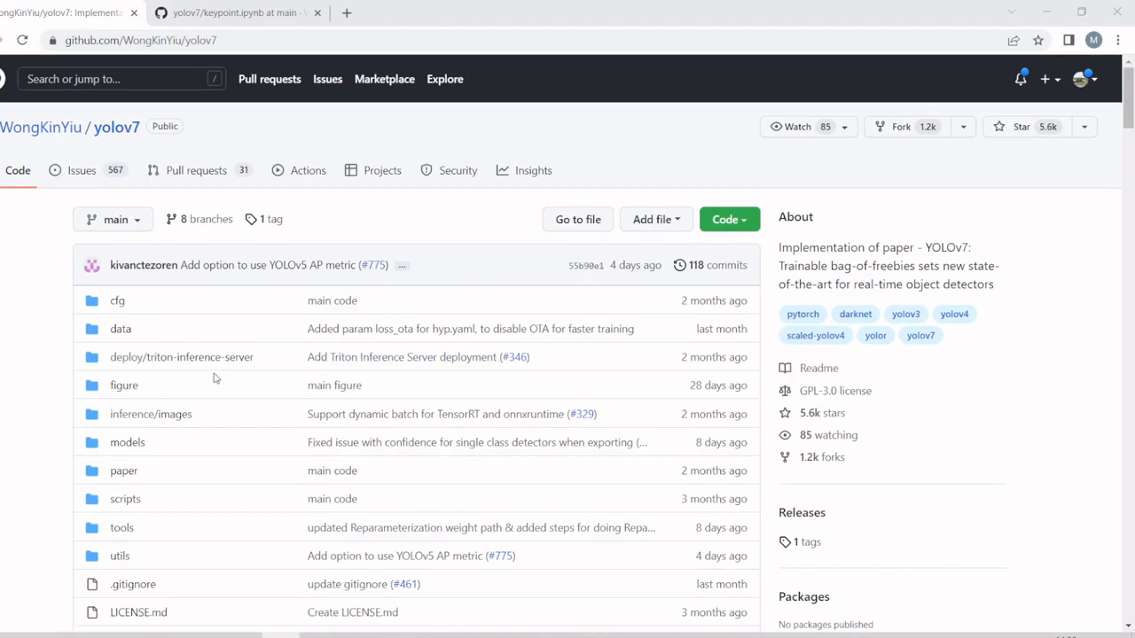
- Look through the yolov7 README and its tools/keypoint.ipynb pose-estimation notebook on GitHub
{"action": "scroll", "scroll_direction": "down", "scroll_amount": 3}
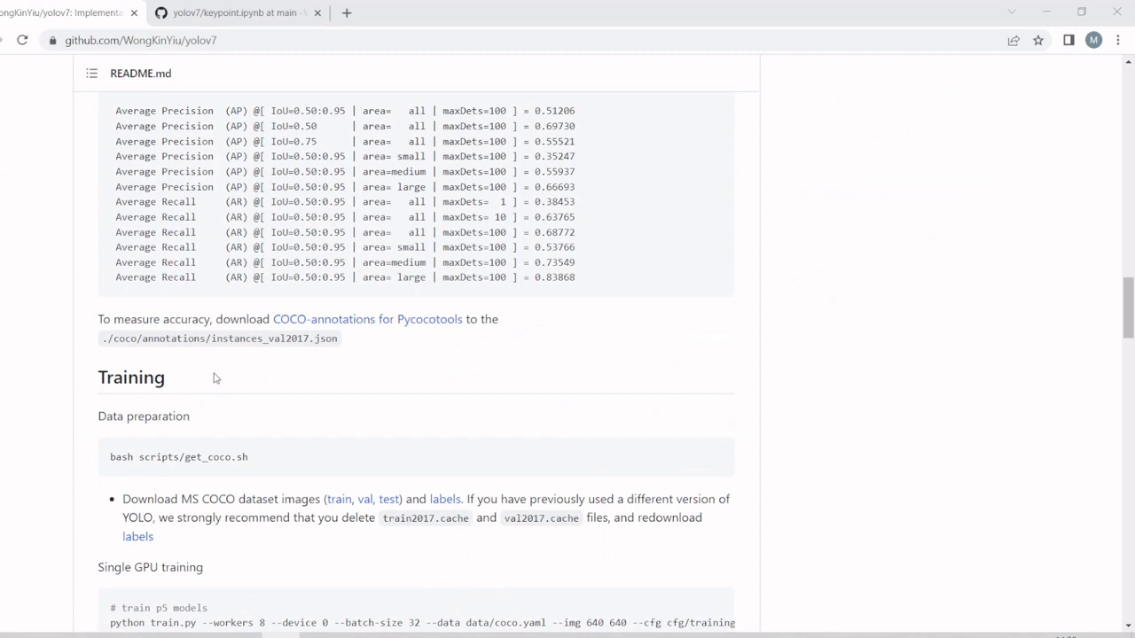
{"action": "scroll", "scroll_direction": "down", "scroll_amount": 3}
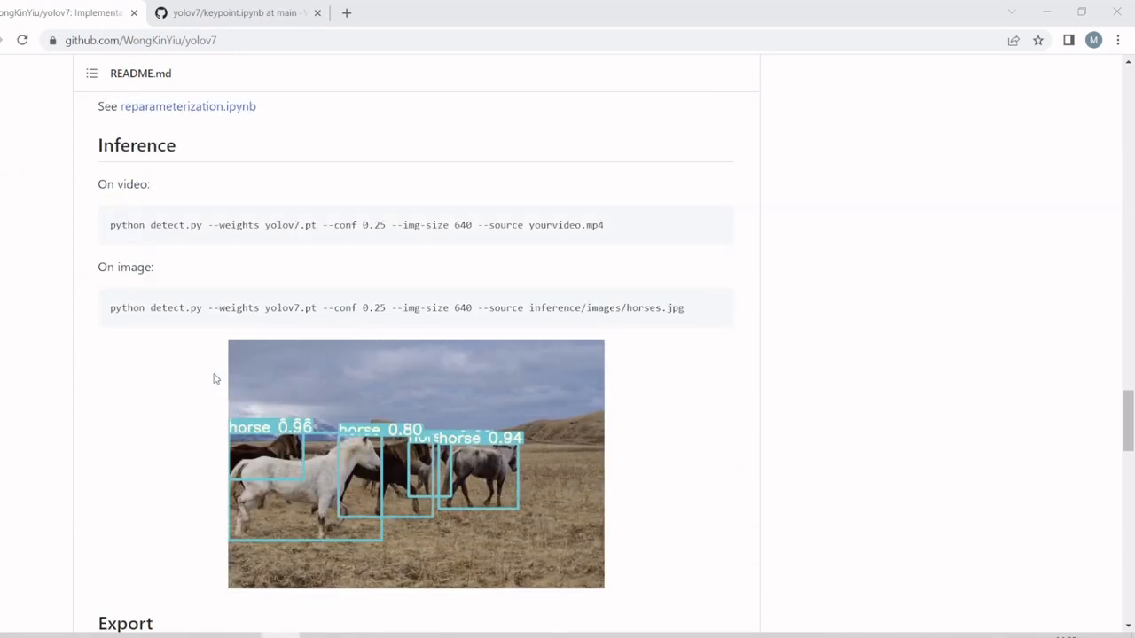
{"action": "scroll", "scroll_direction": "down", "scroll_amount": 3}
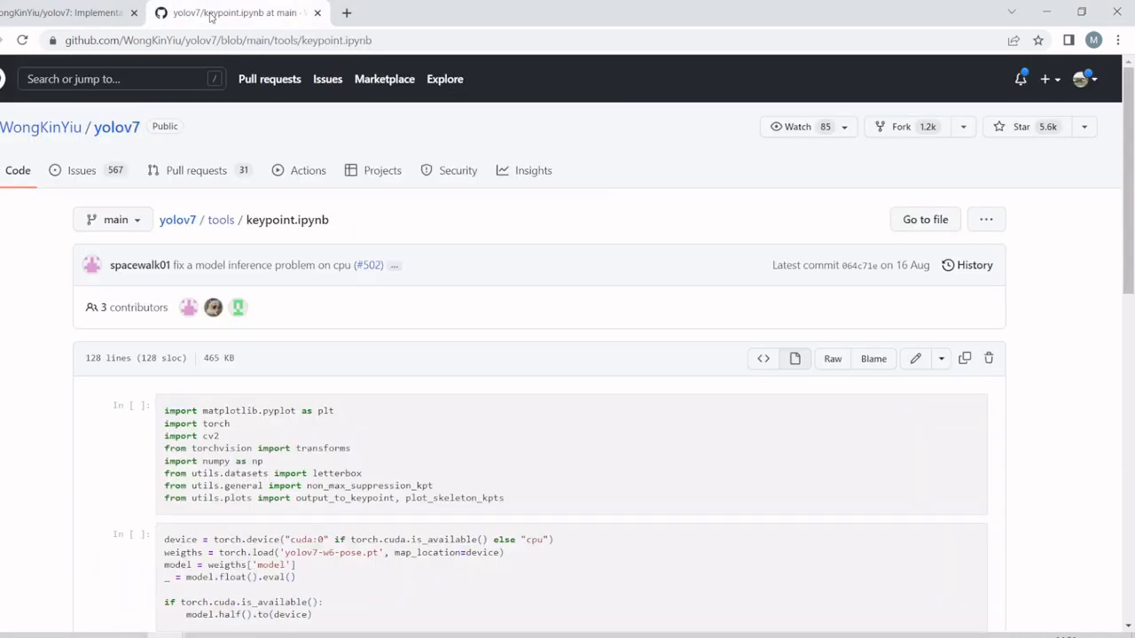
{"action": "scroll", "scroll_direction": "down", "scroll_amount": 3}
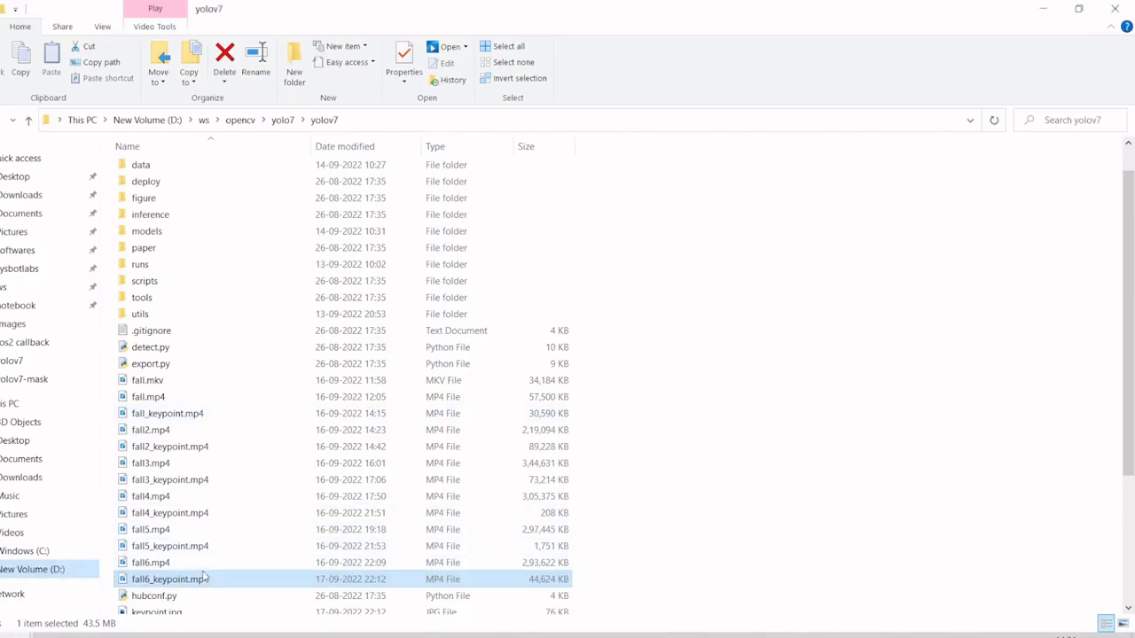
- Play the fall6_keypoint.mp4 output video from the local yolov7 folder in VLC media player
{"action": "right_click", "coordinate": [169, 578]}
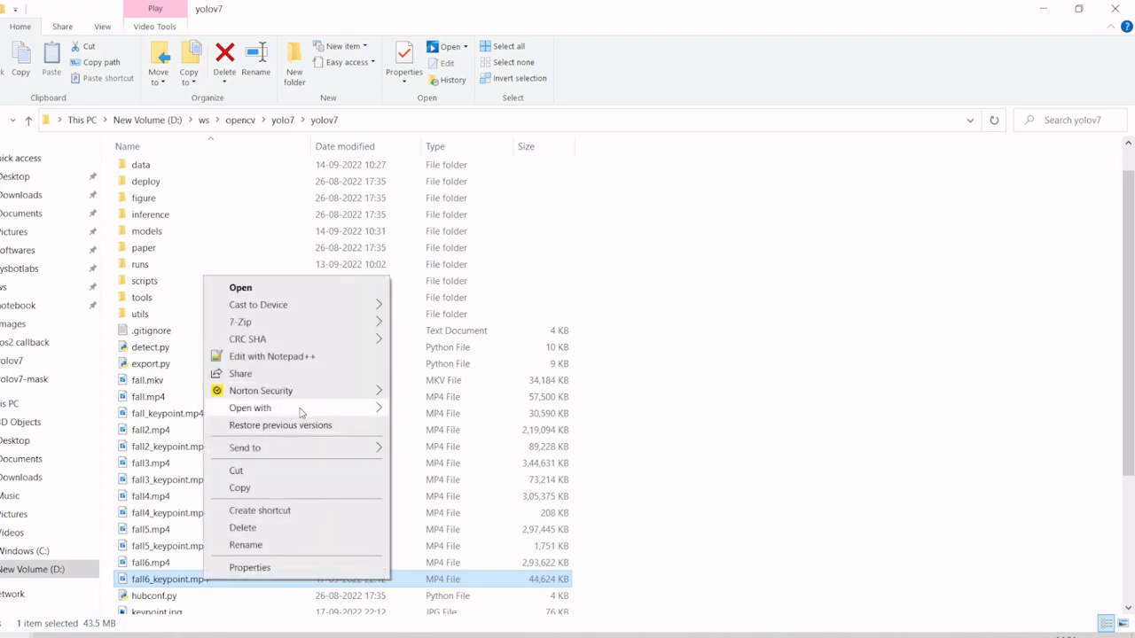
{"action": "left_click", "coordinate": [241, 287]}
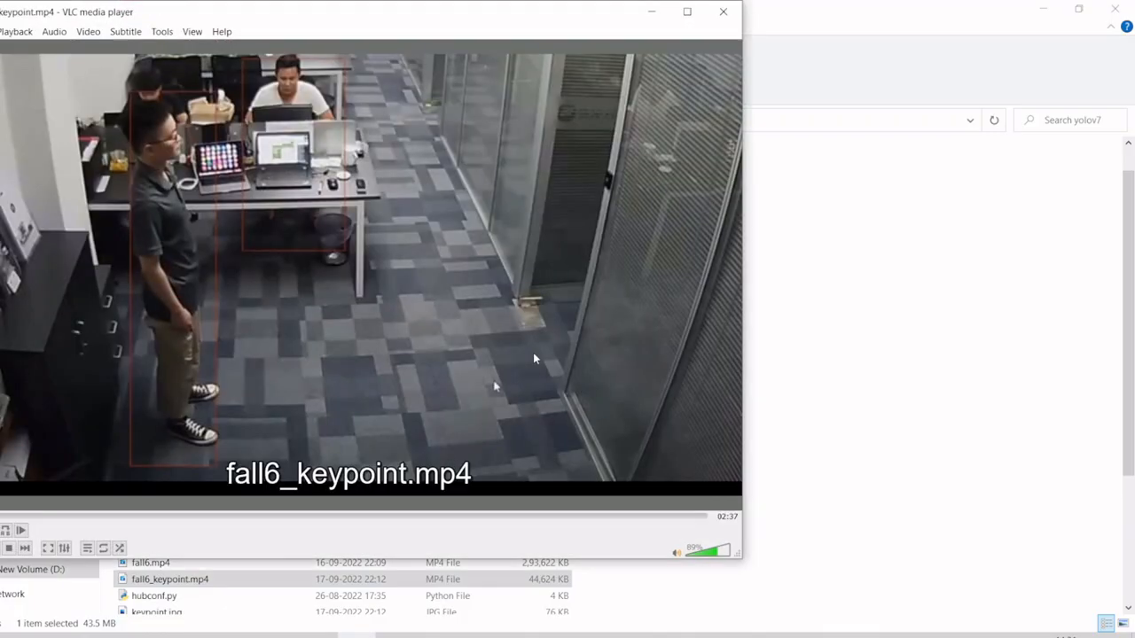